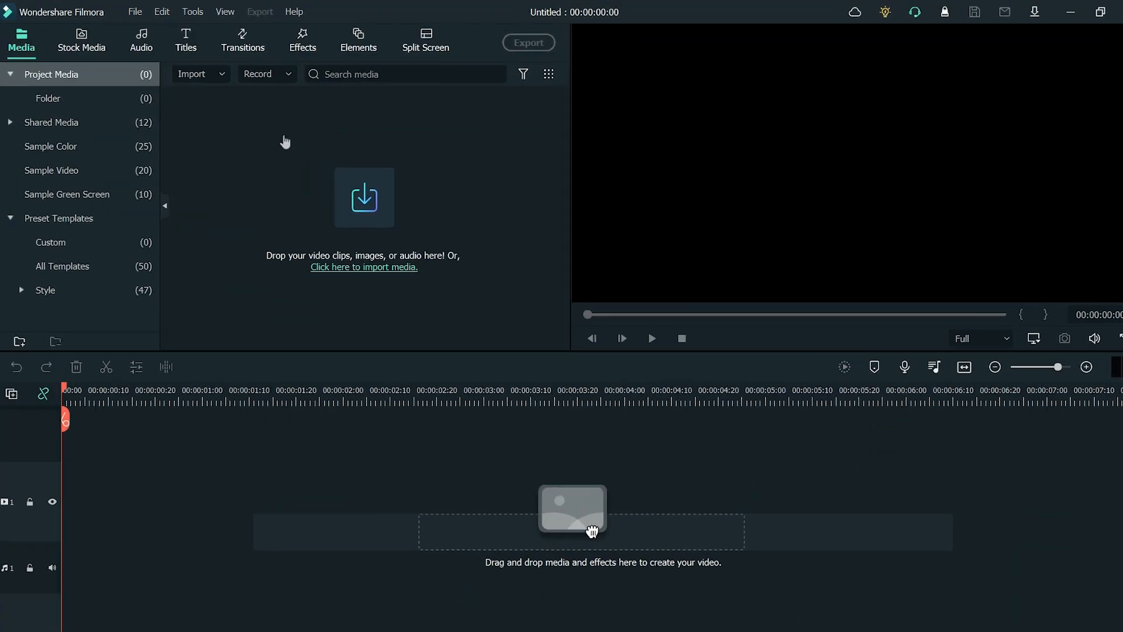
# Show the File menu's Record Media options, including Record from Webcam.
pyautogui.click(135, 12)
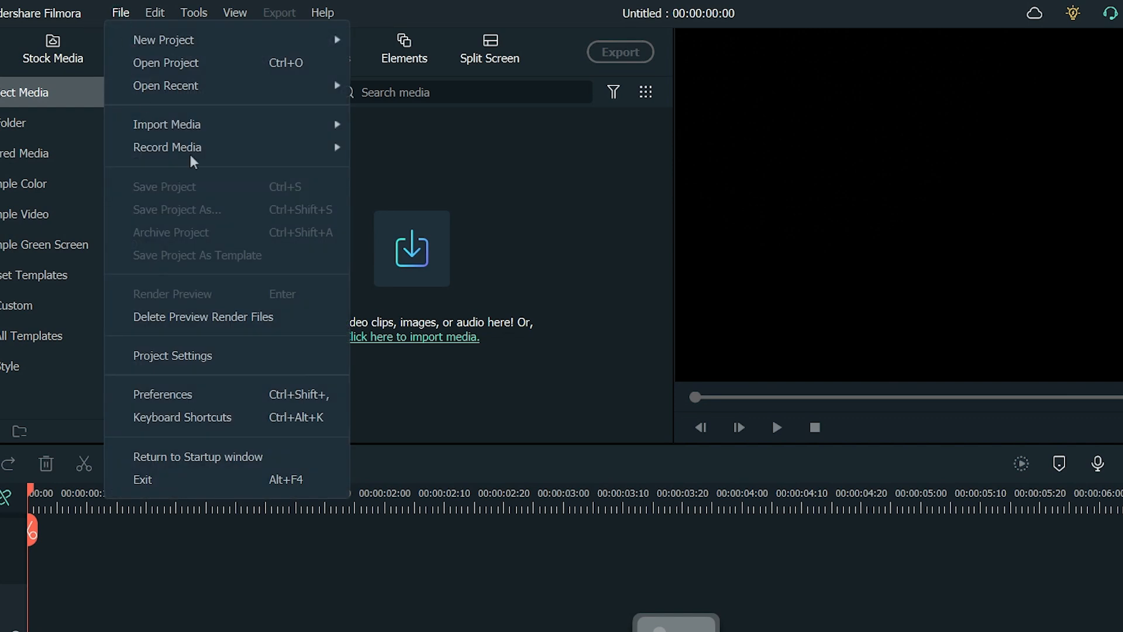
pyautogui.moveTo(168, 147)
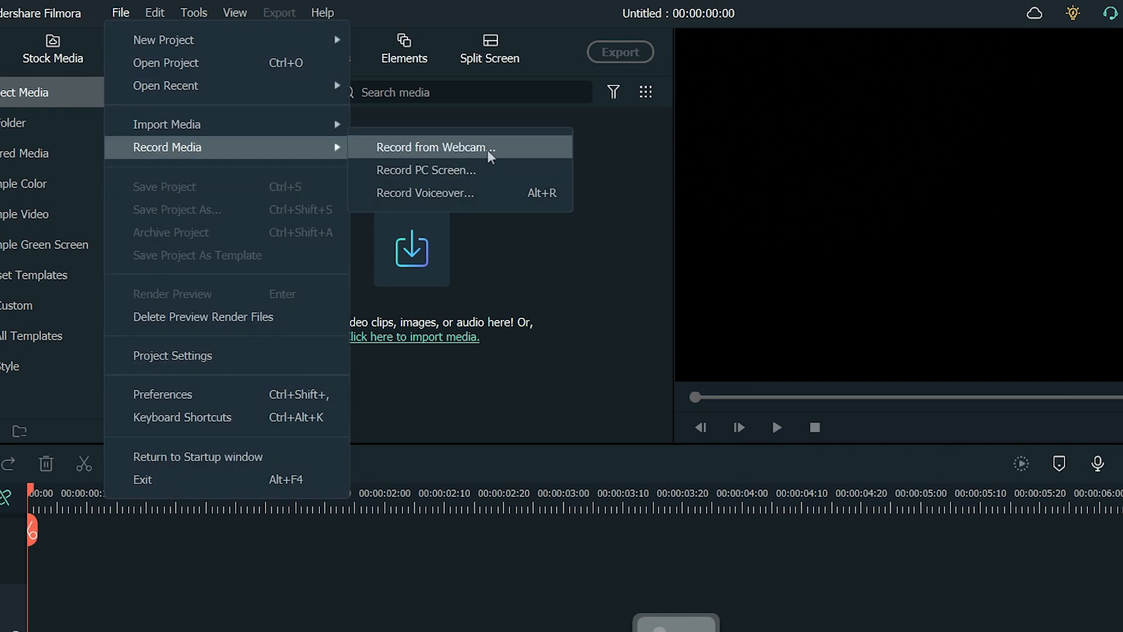
# Record a few seconds of webcam footage and add the clip to project media.
pyautogui.click(432, 146)
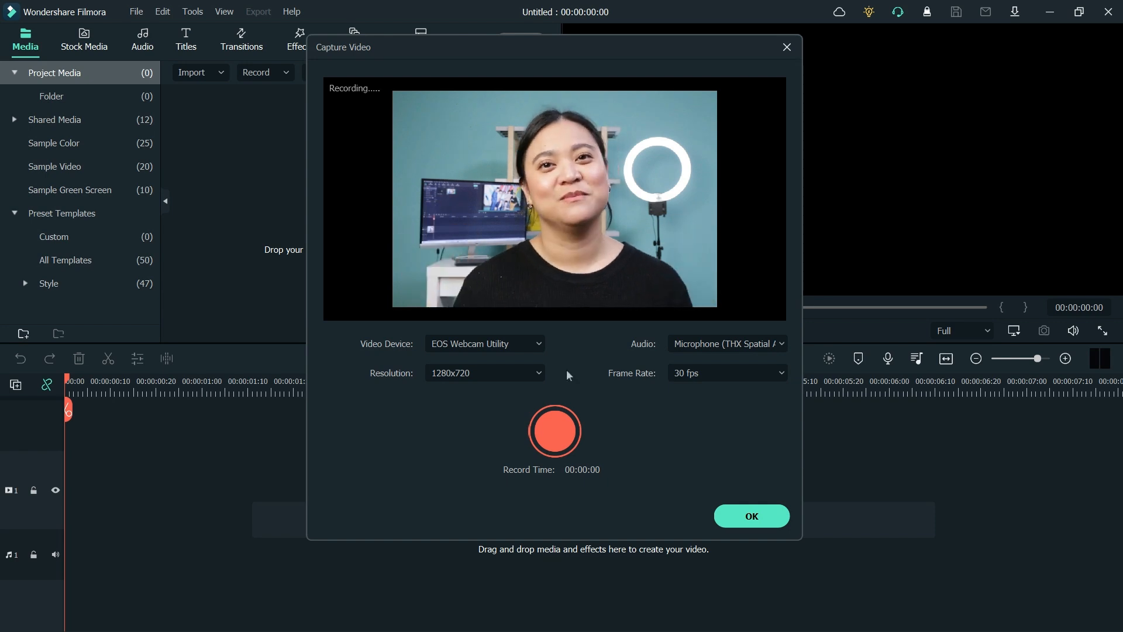
pyautogui.click(555, 430)
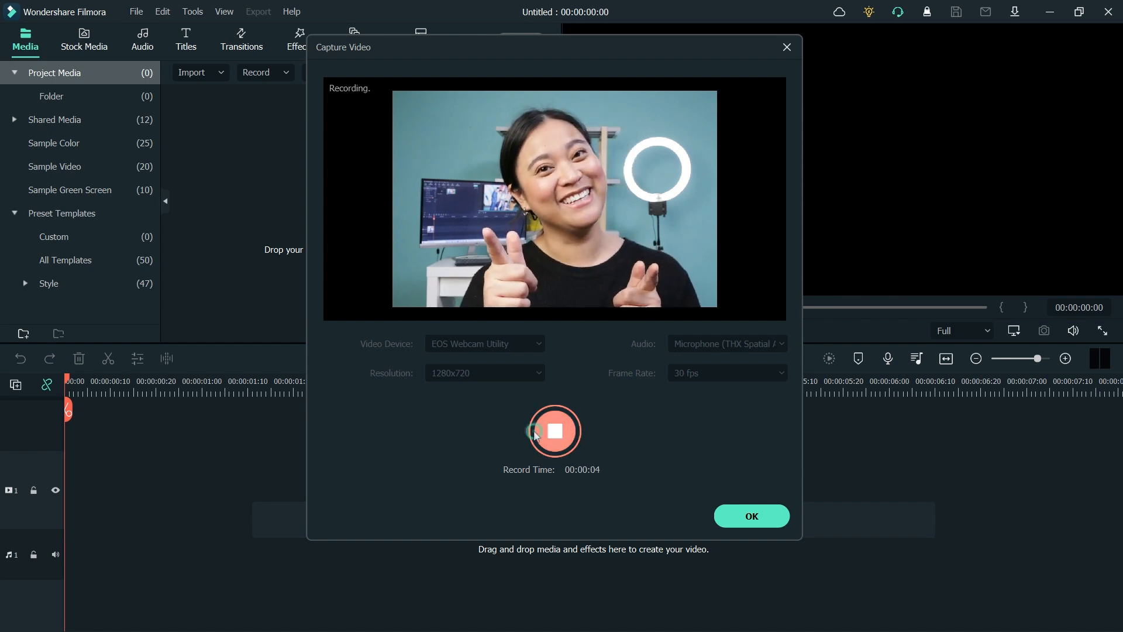
pyautogui.click(554, 430)
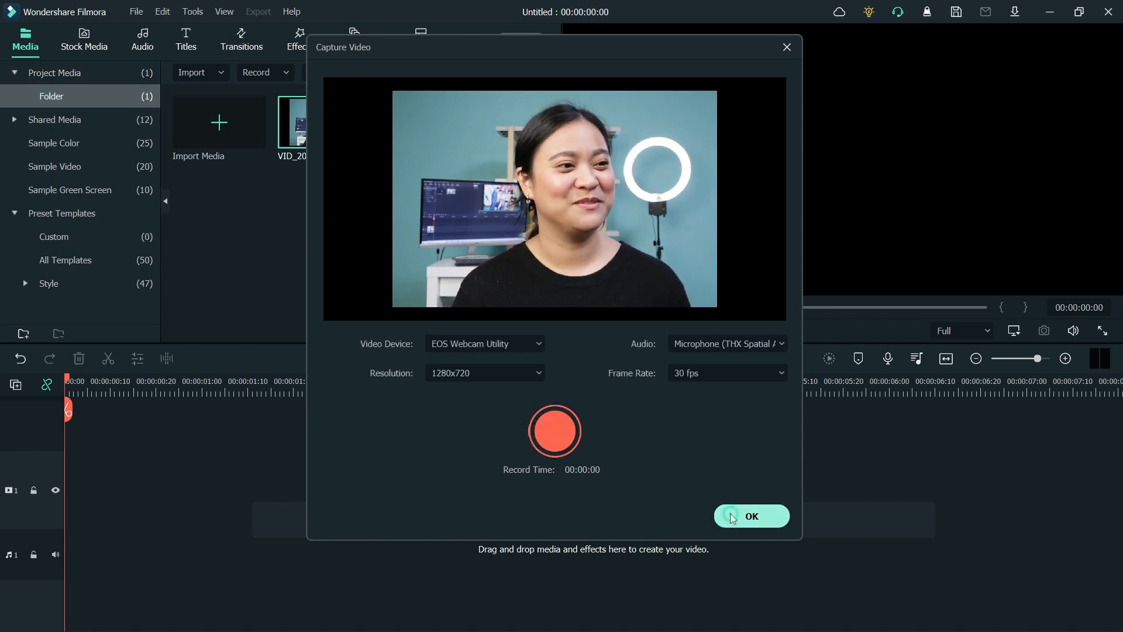
pyautogui.click(750, 516)
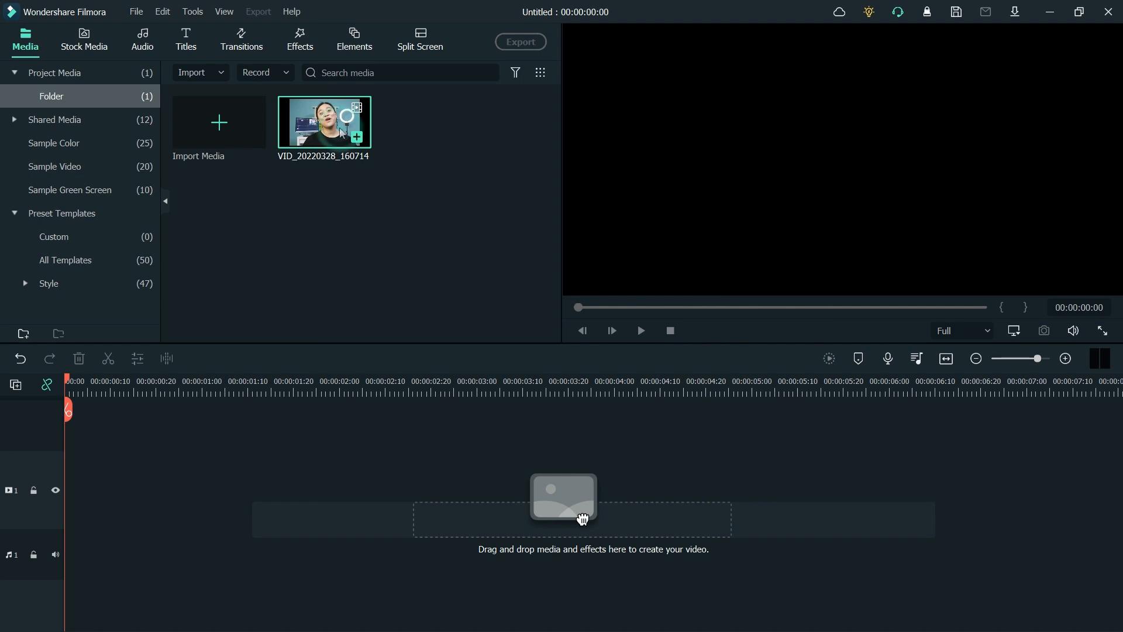
# Place the webcam clip on the timeline and apply Freeze Frame at the playhead.
pyautogui.moveTo(324, 122); pyautogui.dragTo(326, 472)
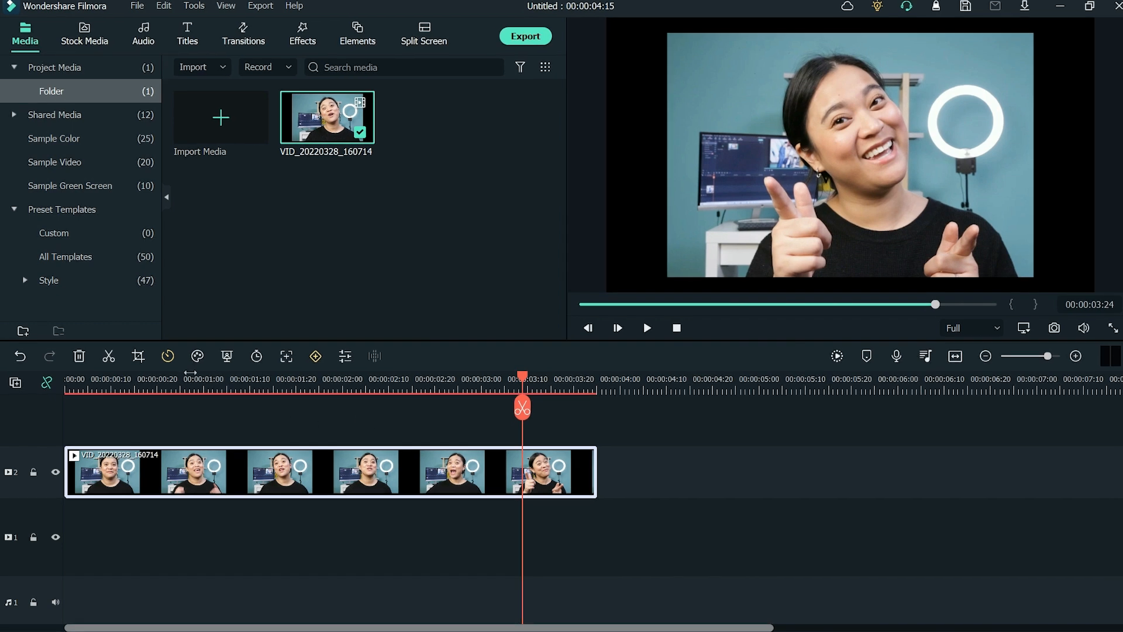
pyautogui.click(168, 356)
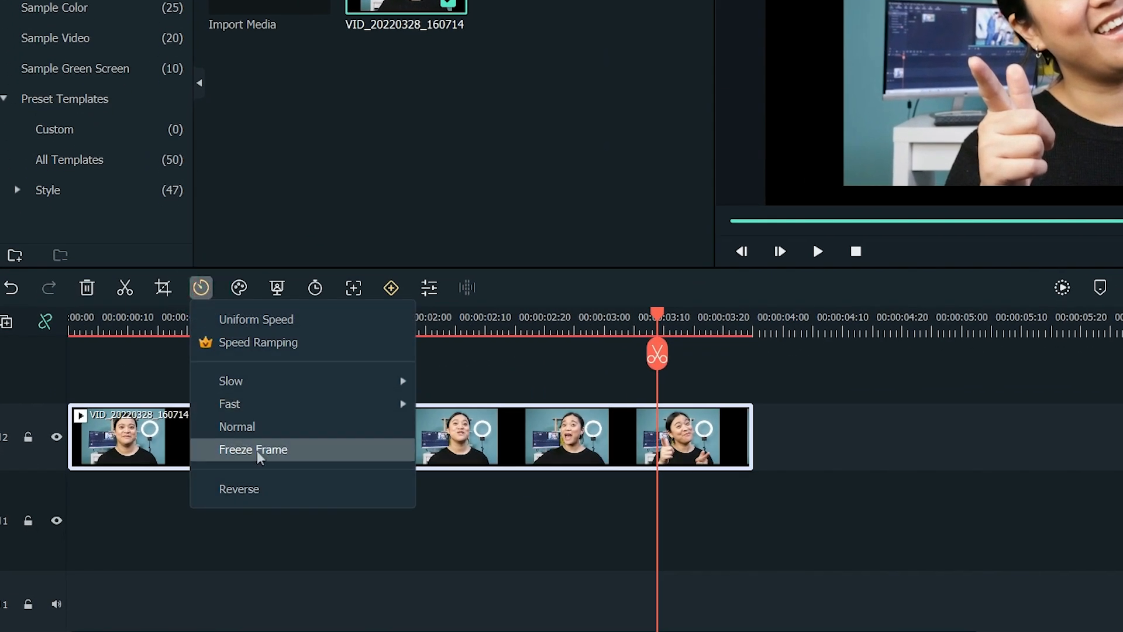
pyautogui.click(253, 449)
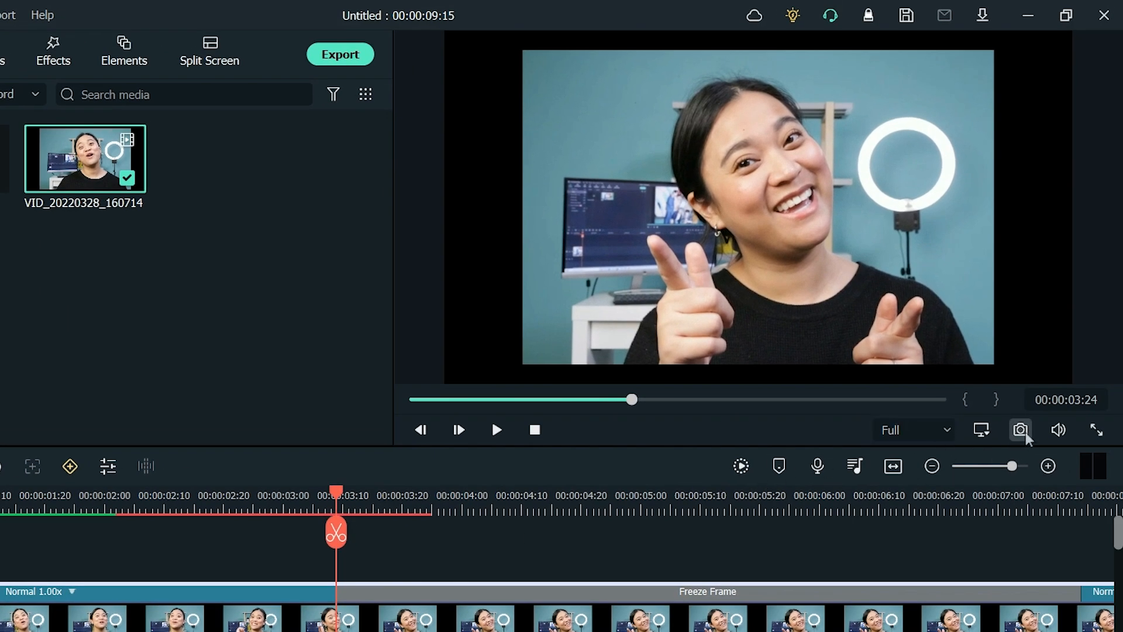
# Capture Snapshot_14 of the frozen frame and reveal its image file in Explorer.
pyautogui.click(1020, 429)
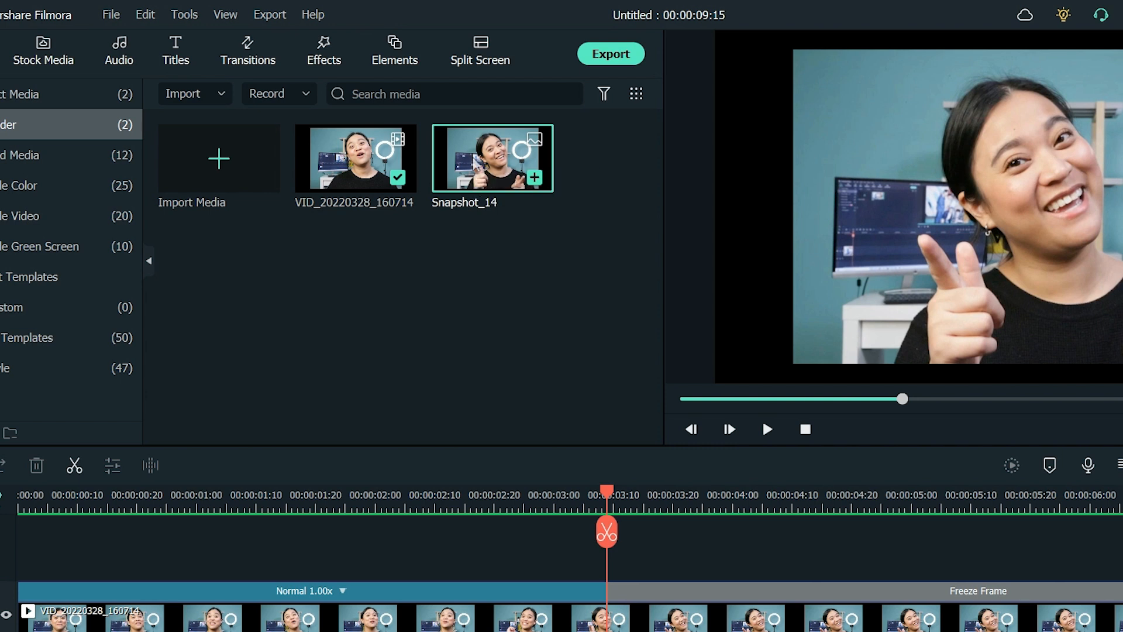
pyautogui.rightClick(491, 158)
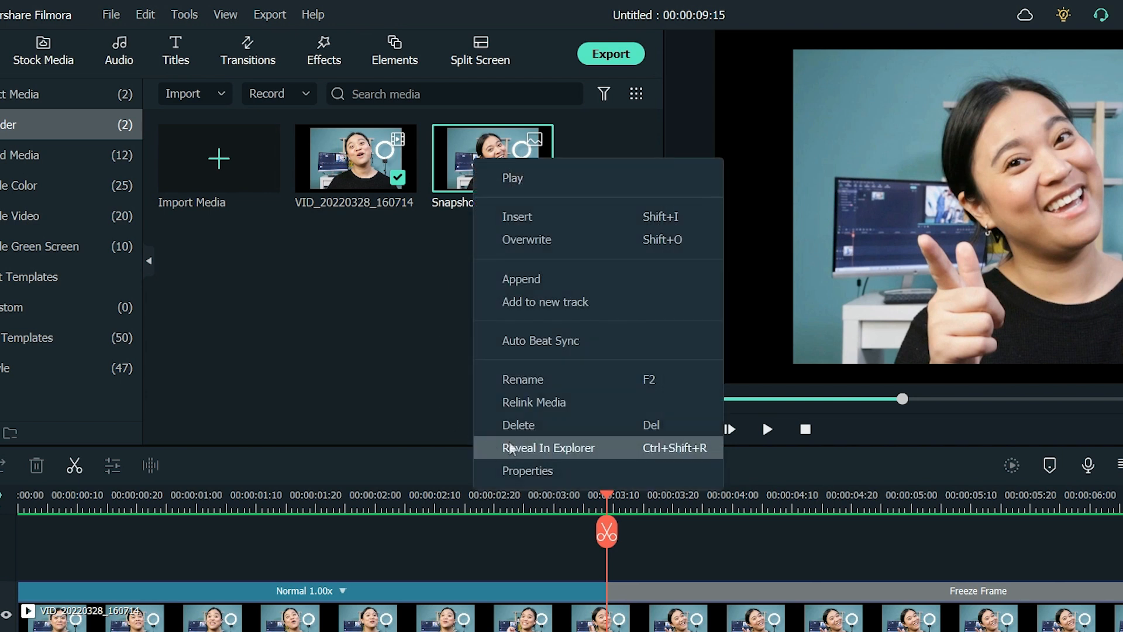
pyautogui.click(548, 447)
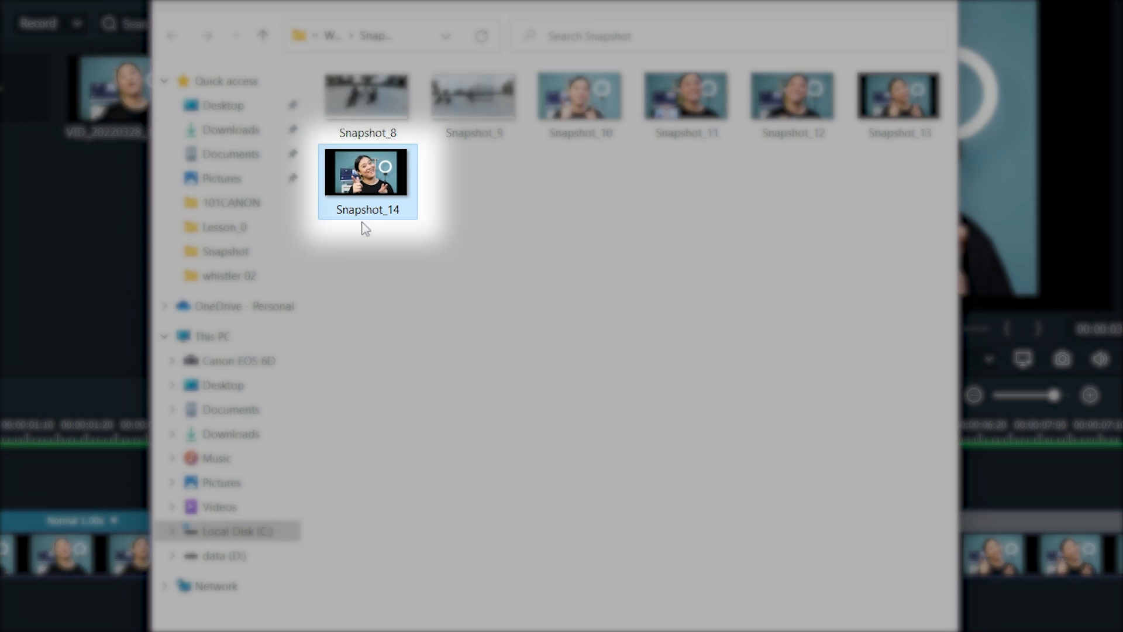
# Bring up the Bluetooth device menu from the system tray.
pyautogui.rightClick(367, 172)
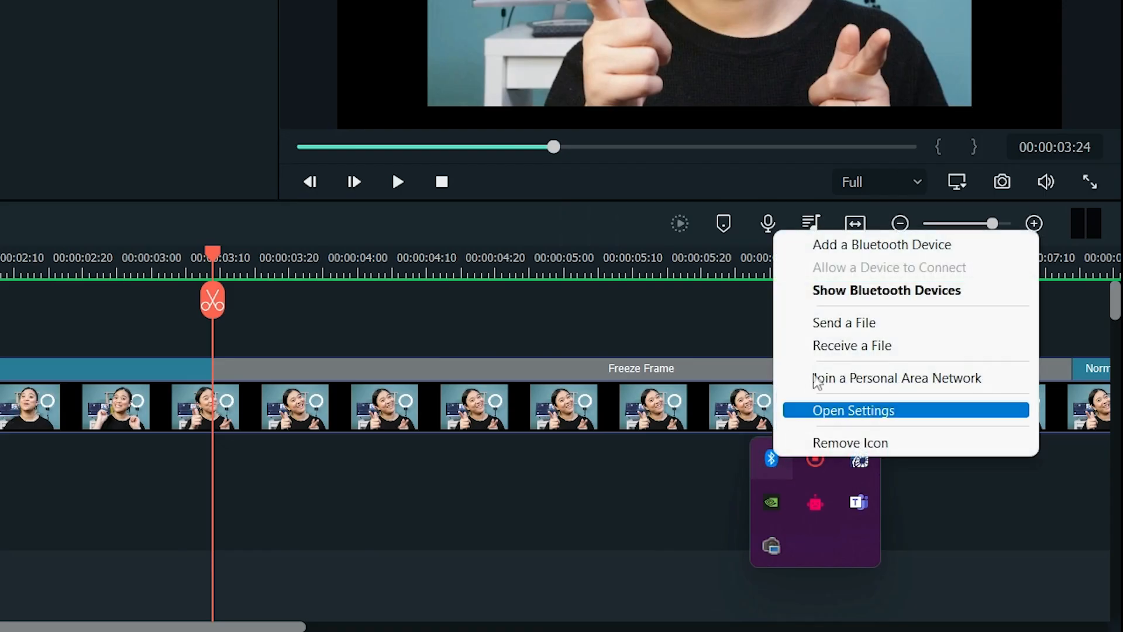
pyautogui.moveTo(844, 322)
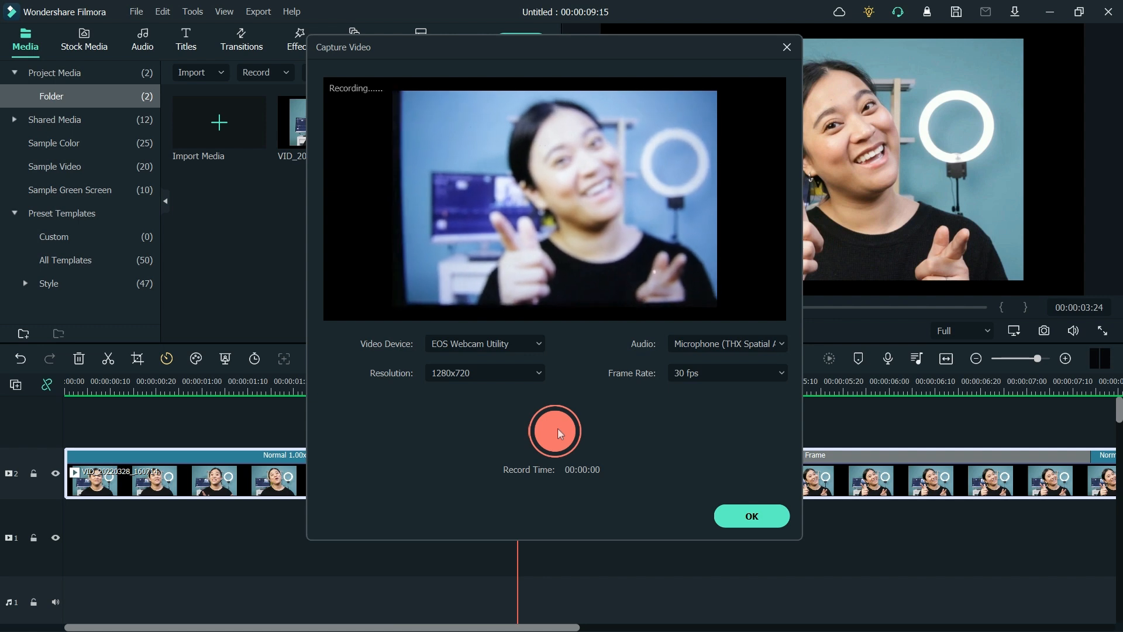
# Record the second webcam take of the photo on a phone and close the capture window.
pyautogui.click(553, 431)
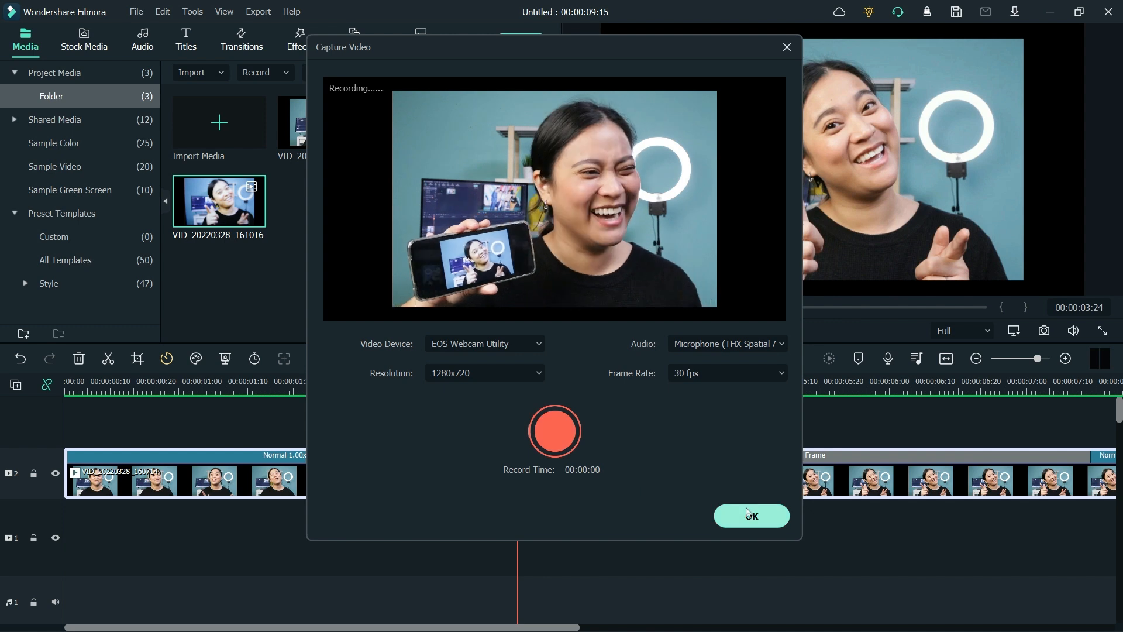
pyautogui.click(750, 516)
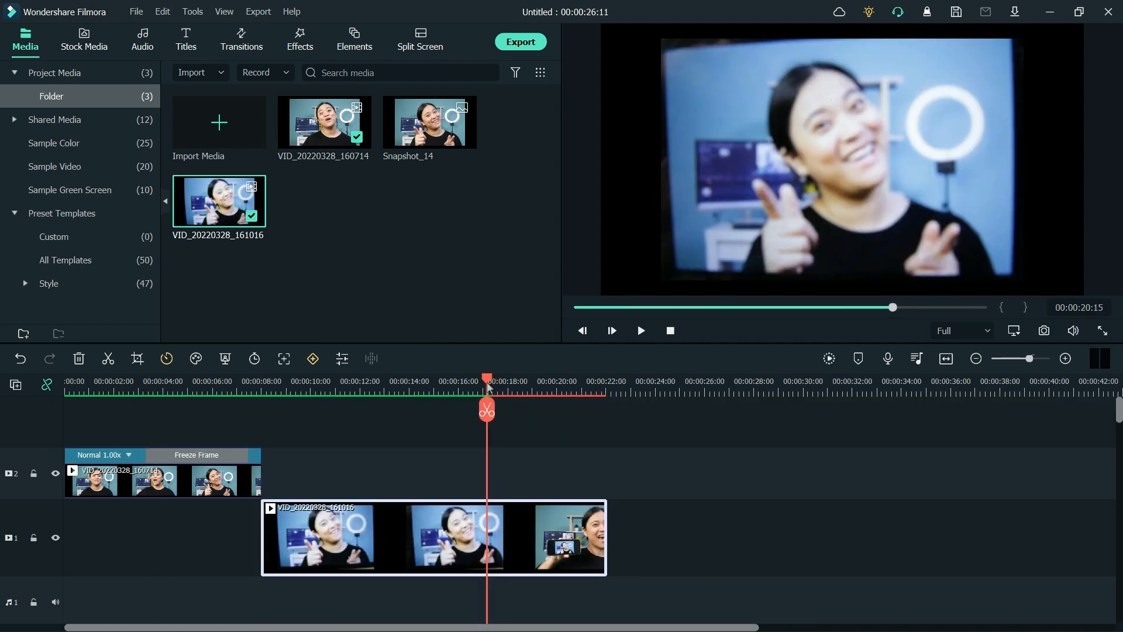
# Open the Video editing panel for the frozen webcam clip on track 2.
pyautogui.click(486, 409)
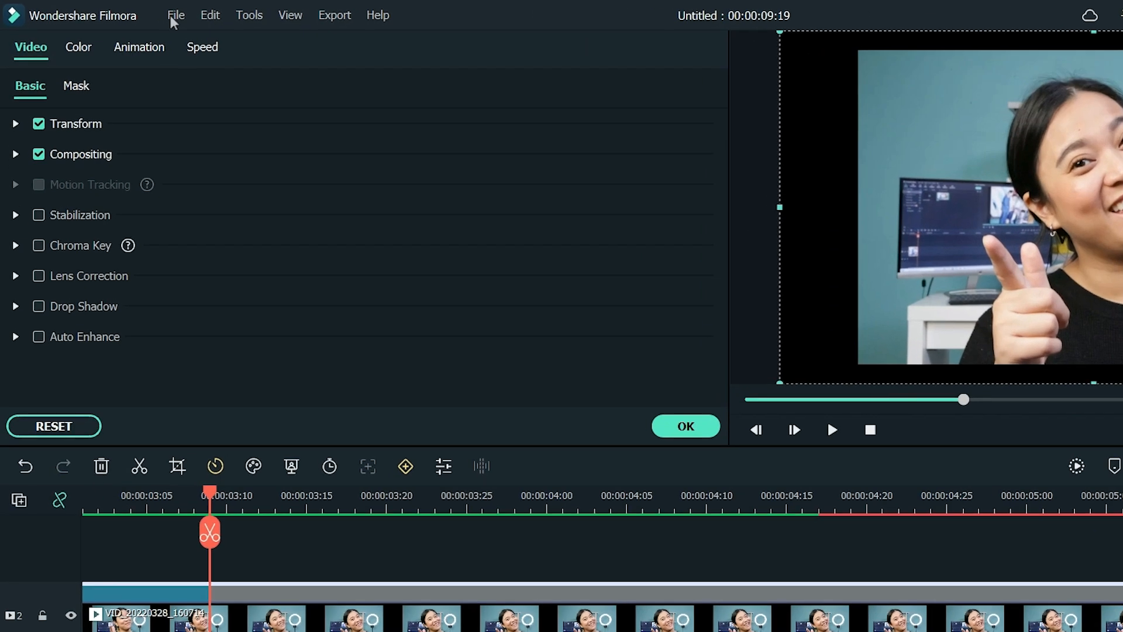
# Switch the frozen clip's settings to Animation > Customize keyframes.
pyautogui.click(139, 47)
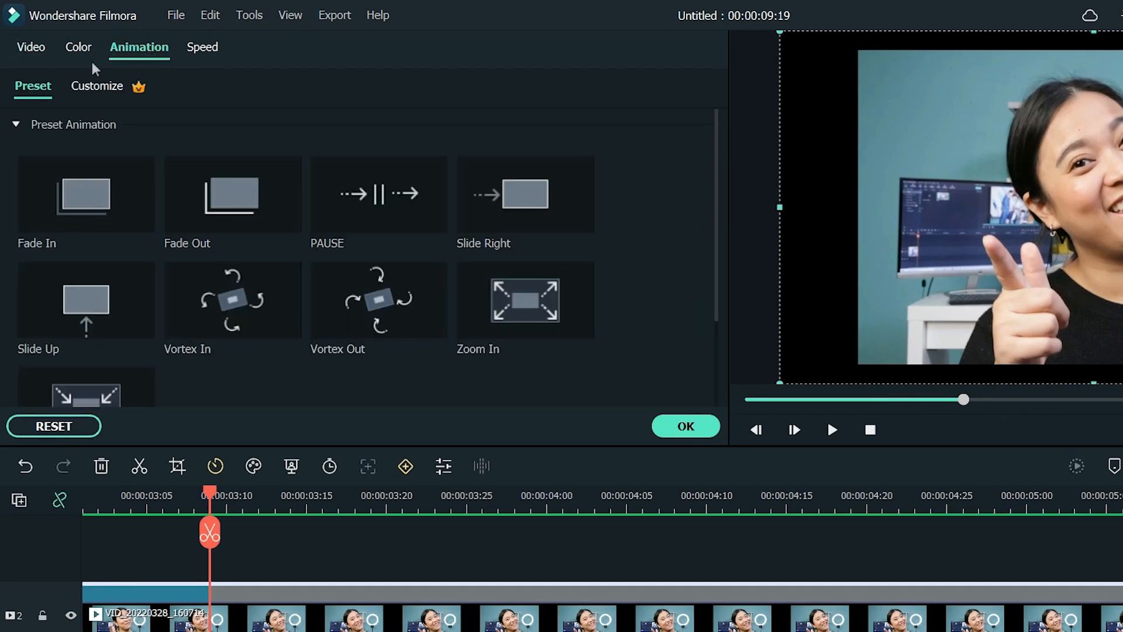
pyautogui.click(96, 86)
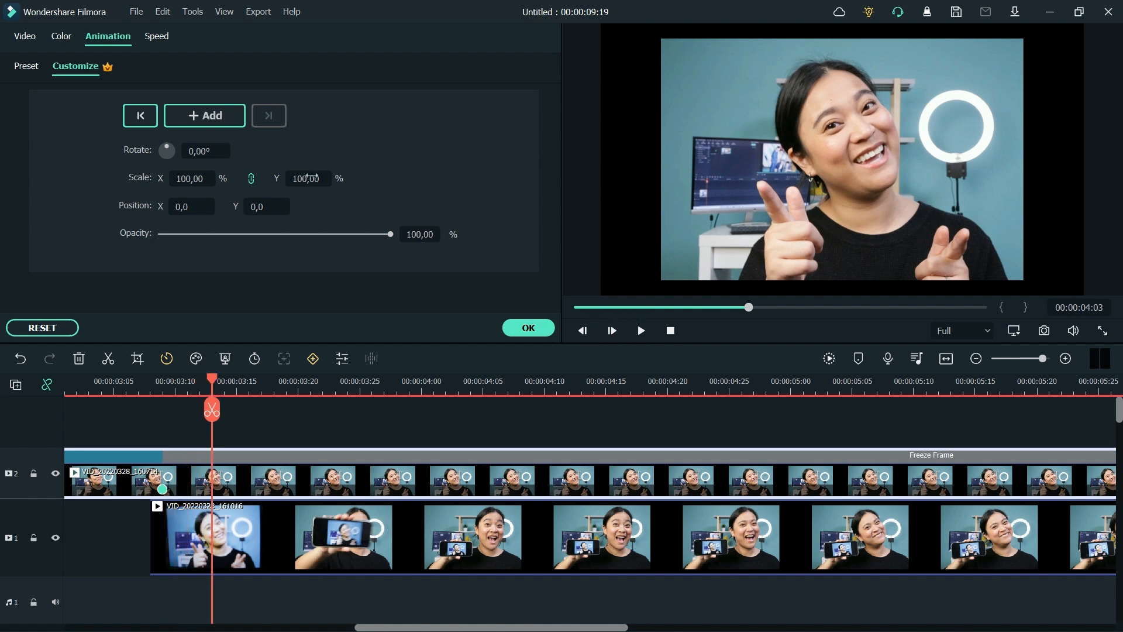
# Keyframe the frozen clip to 0% opacity, 67% scale, 3.3° rotation, then play back.
pyautogui.moveTo(390, 234); pyautogui.dragTo(325, 234)
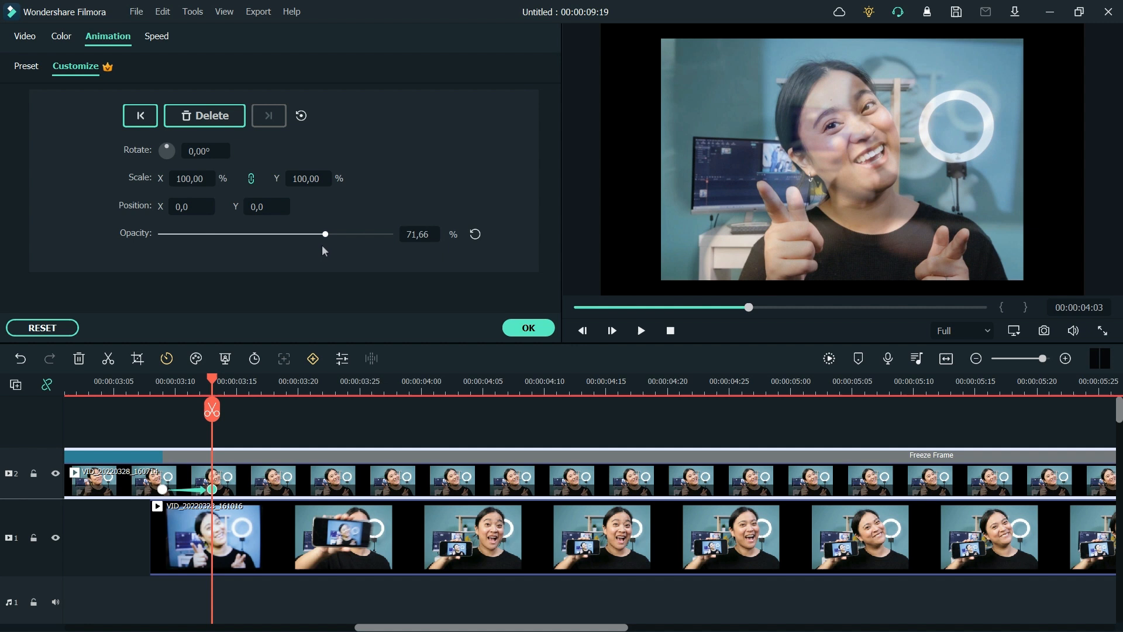
pyautogui.moveTo(325, 234); pyautogui.dragTo(300, 233)
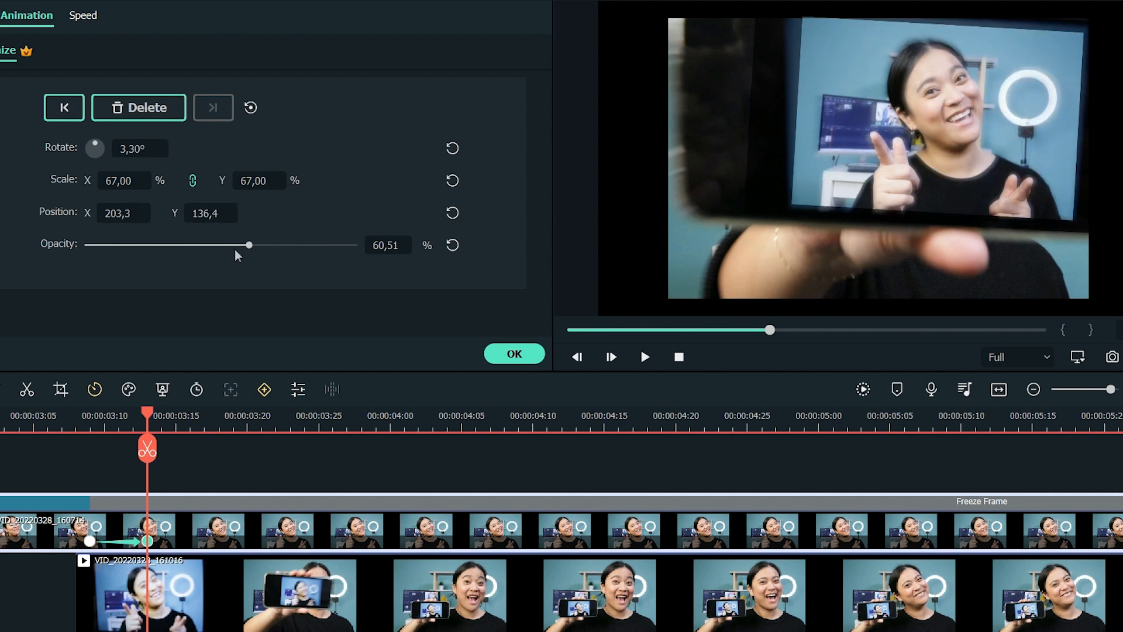
pyautogui.moveTo(249, 245); pyautogui.dragTo(227, 245)
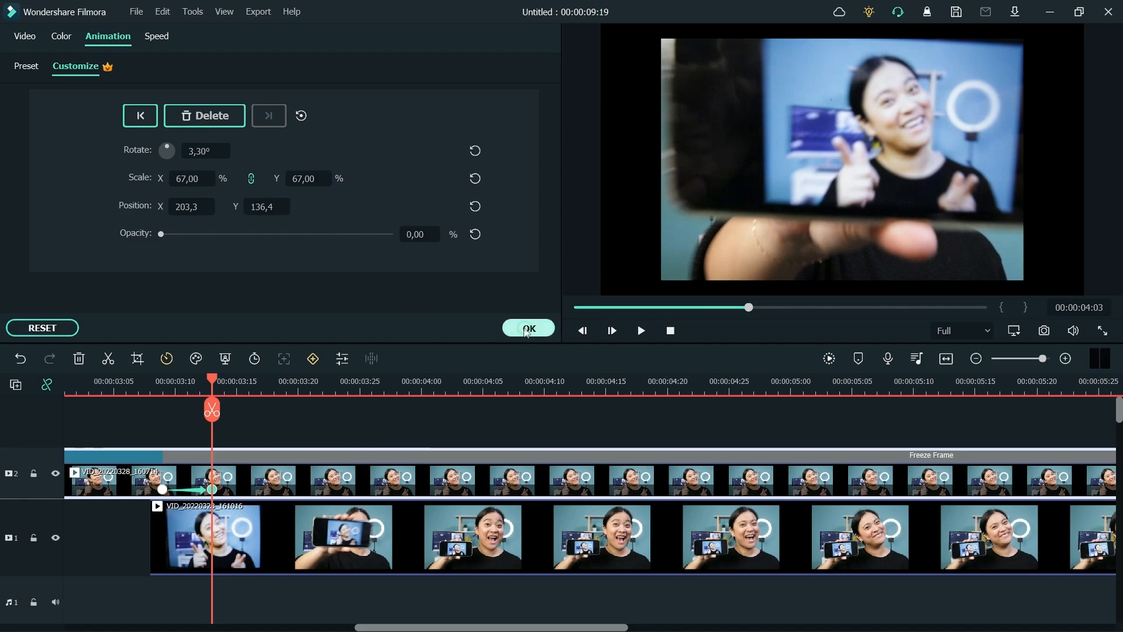
pyautogui.click(528, 328)
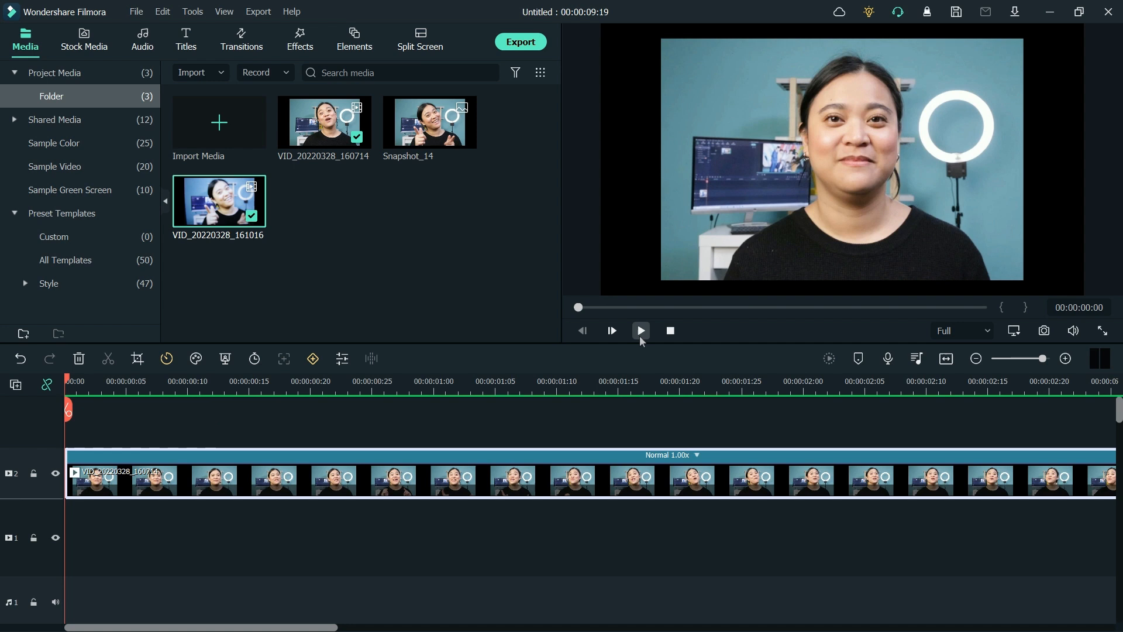
pyautogui.click(640, 330)
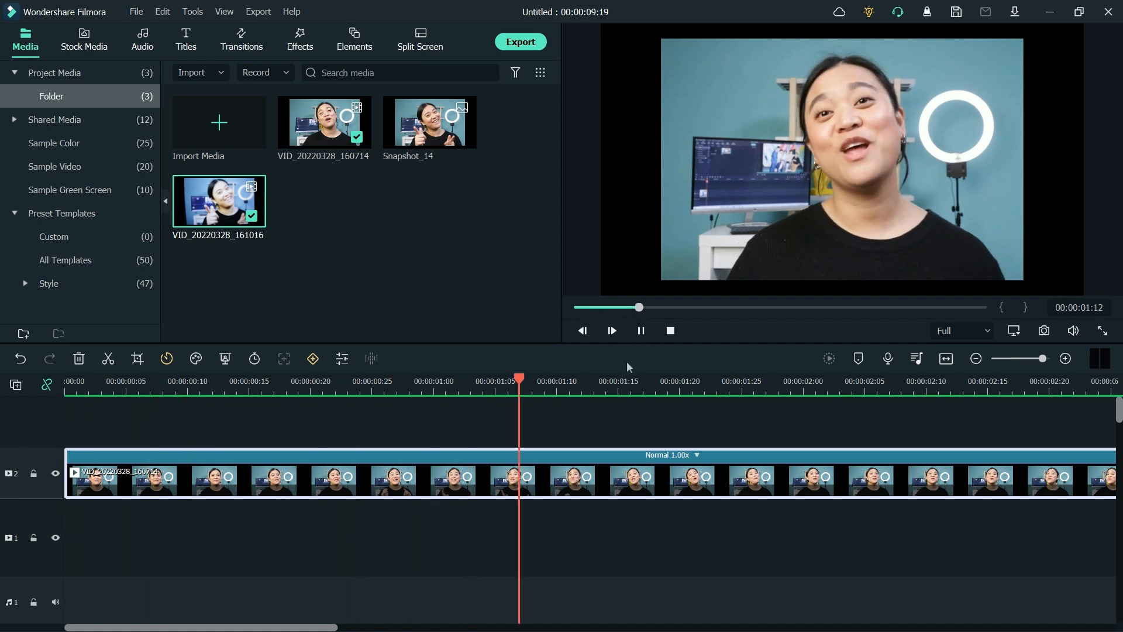